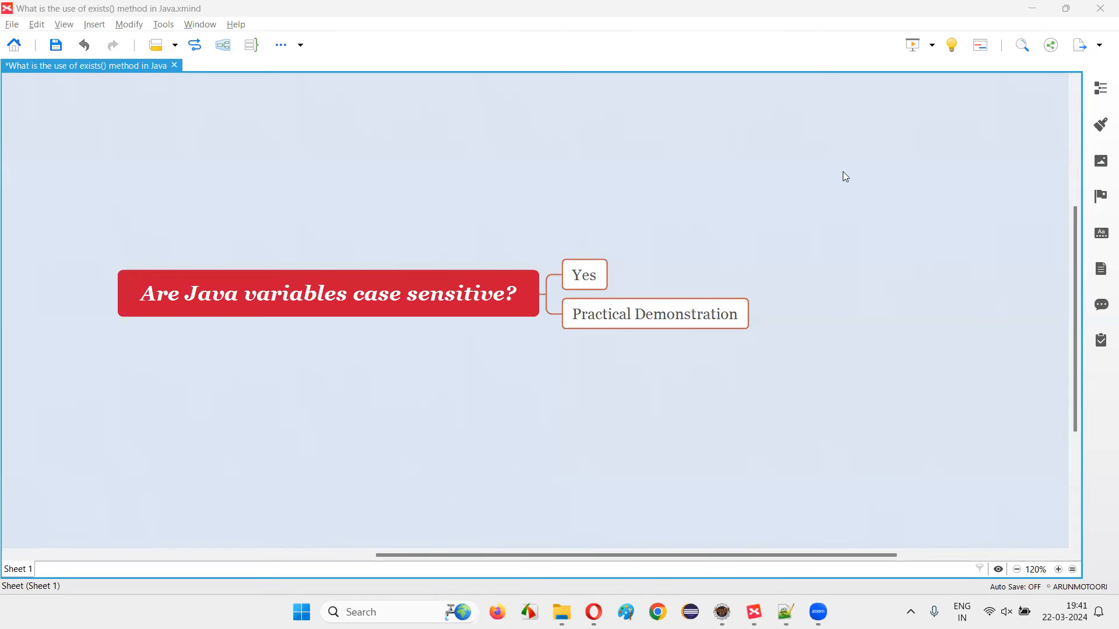
mouse_move(843, 181)
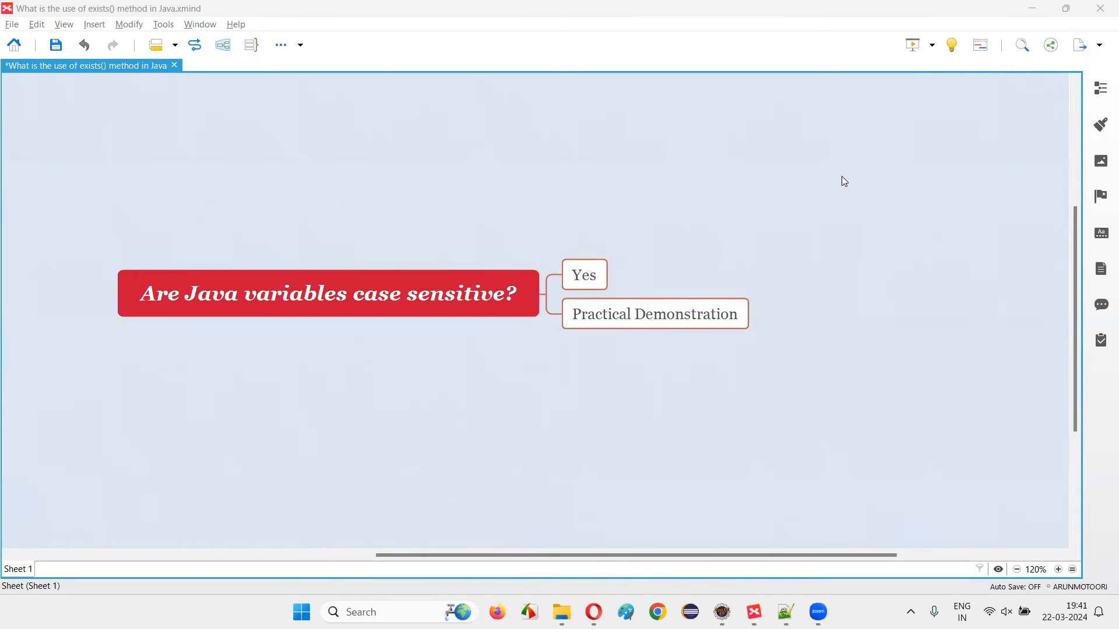
mouse_move(198, 242)
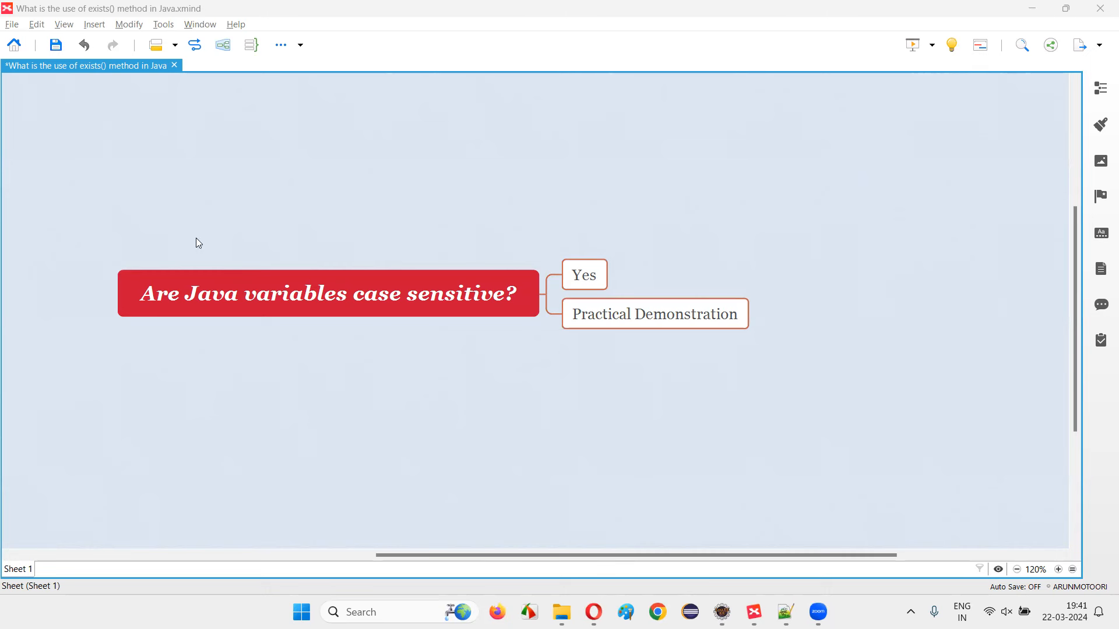
- Switch from the XMind topic map to Eclipse and close the Class2.java editor
click(327, 293)
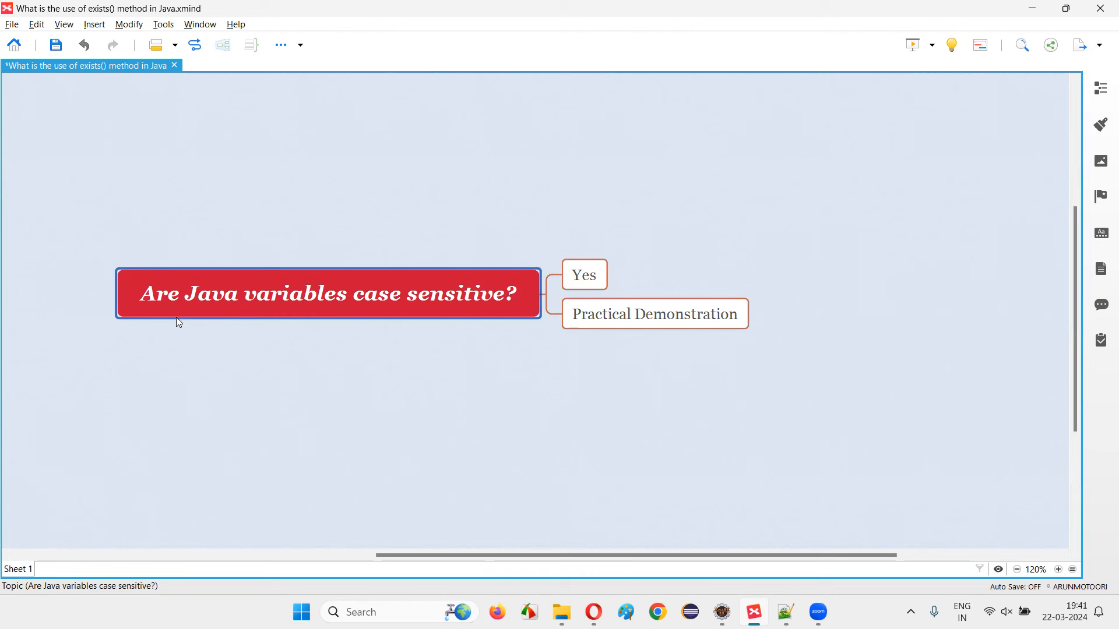
mouse_move(433, 320)
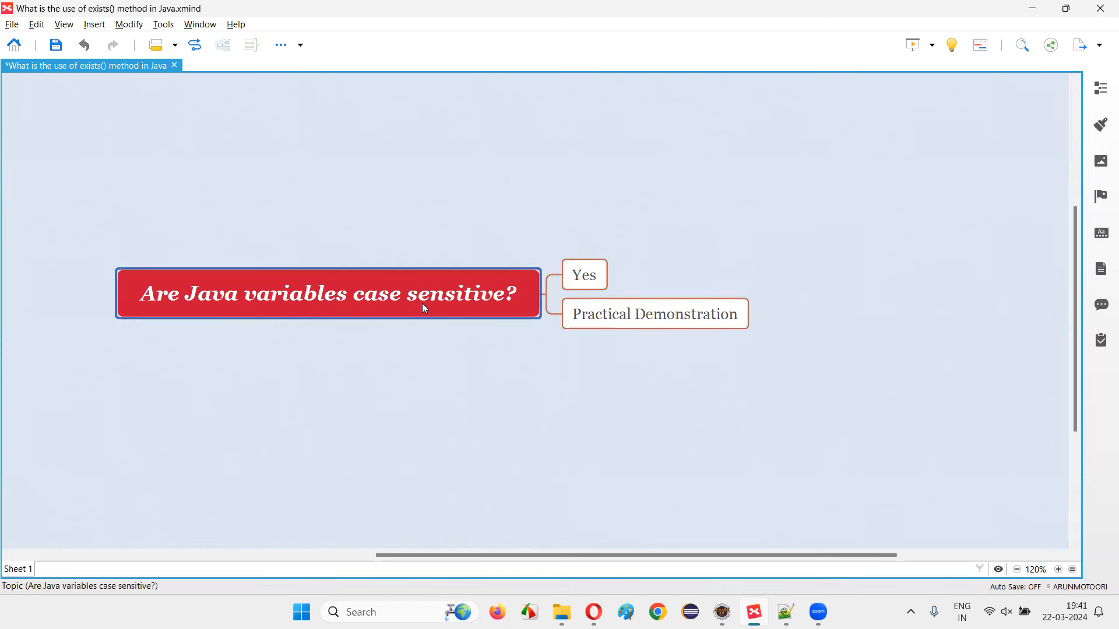
mouse_move(535, 250)
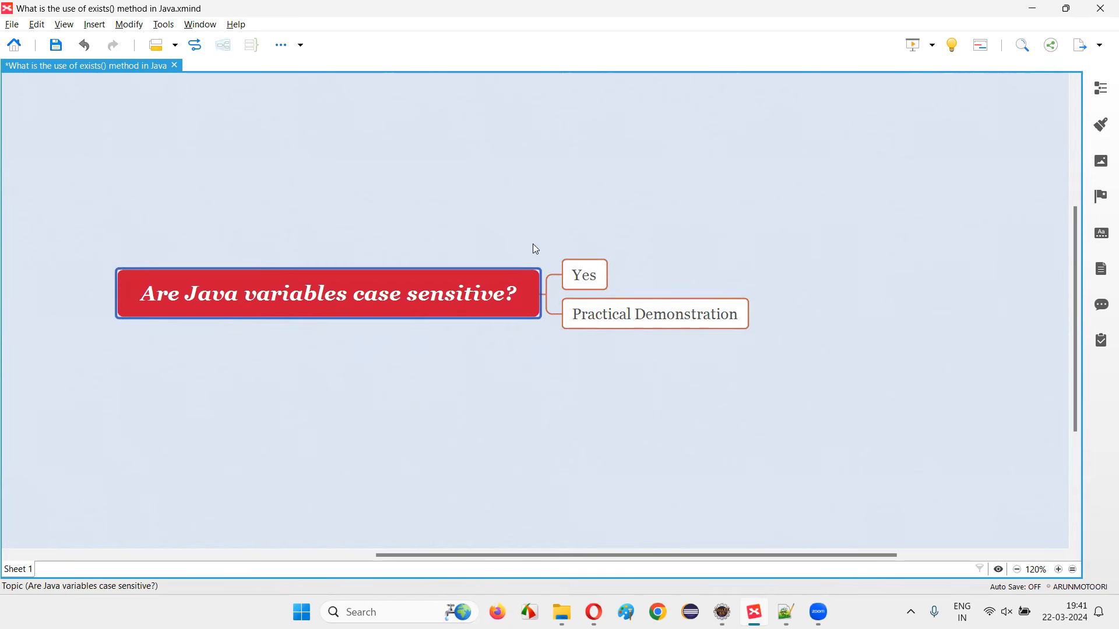
click(654, 314)
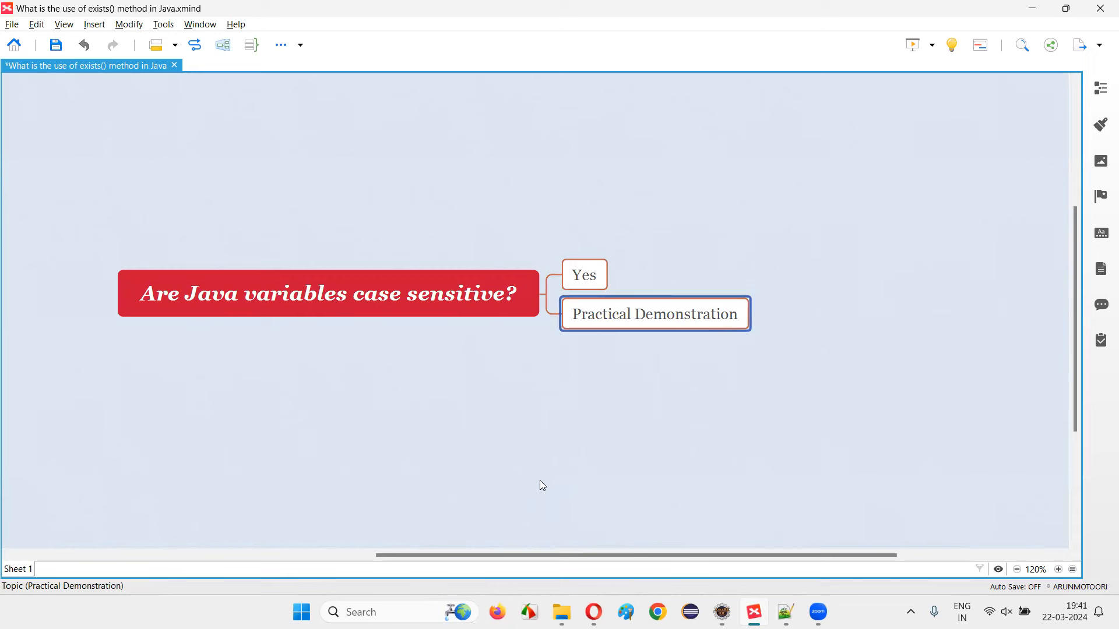
click(722, 612)
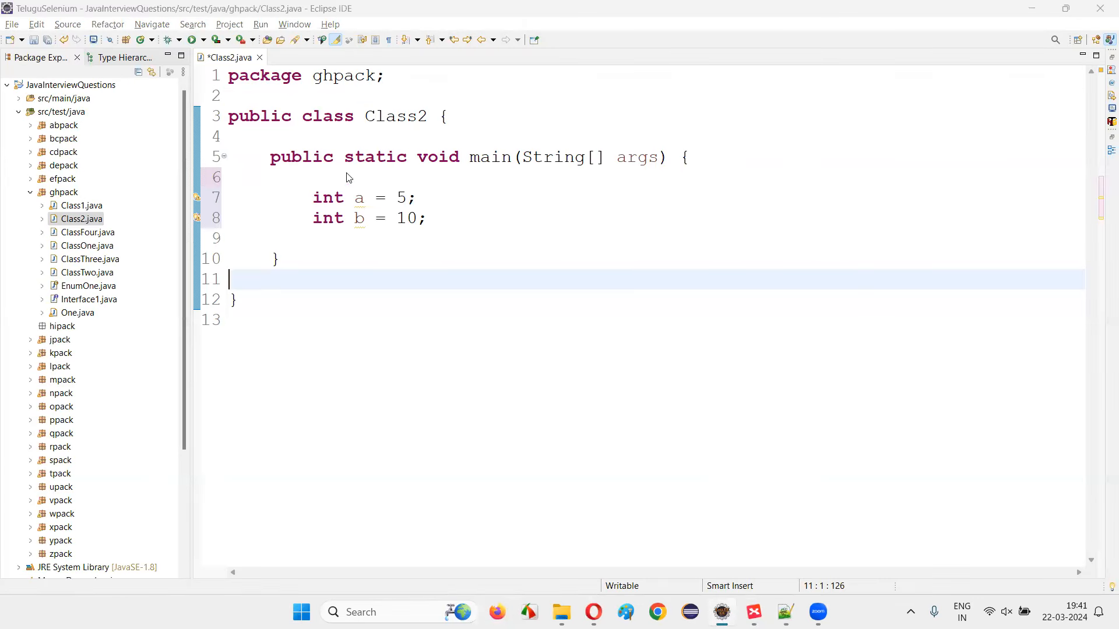
key(ctrl+s)
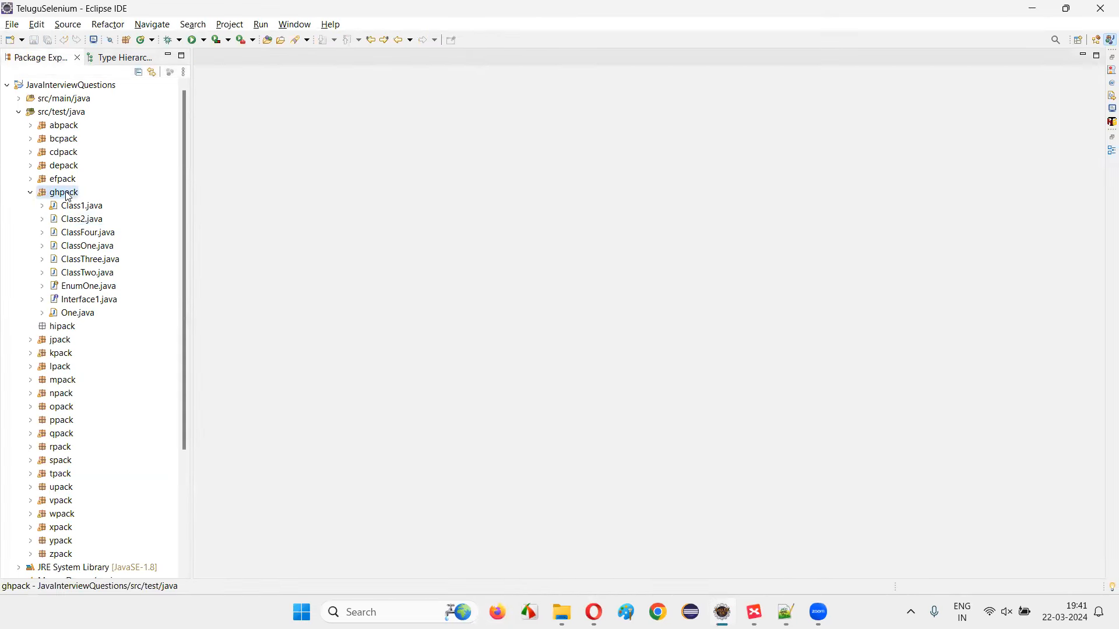
- Create class Class3 with a main method stub in the ghpack package and open it
right_click(63, 192)
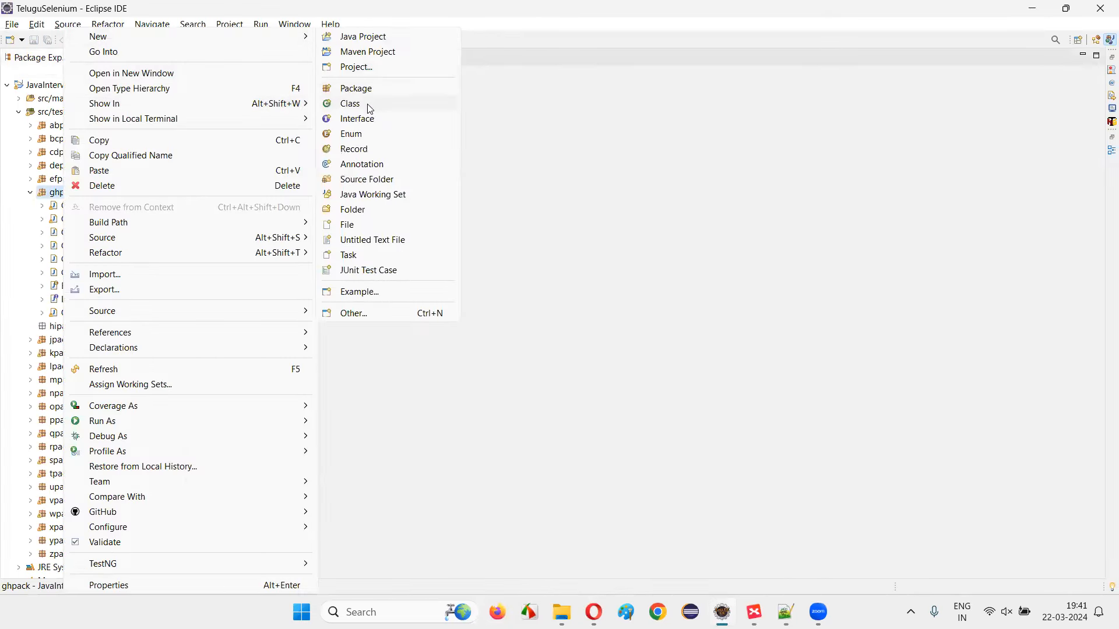
click(350, 104)
text(Class3)
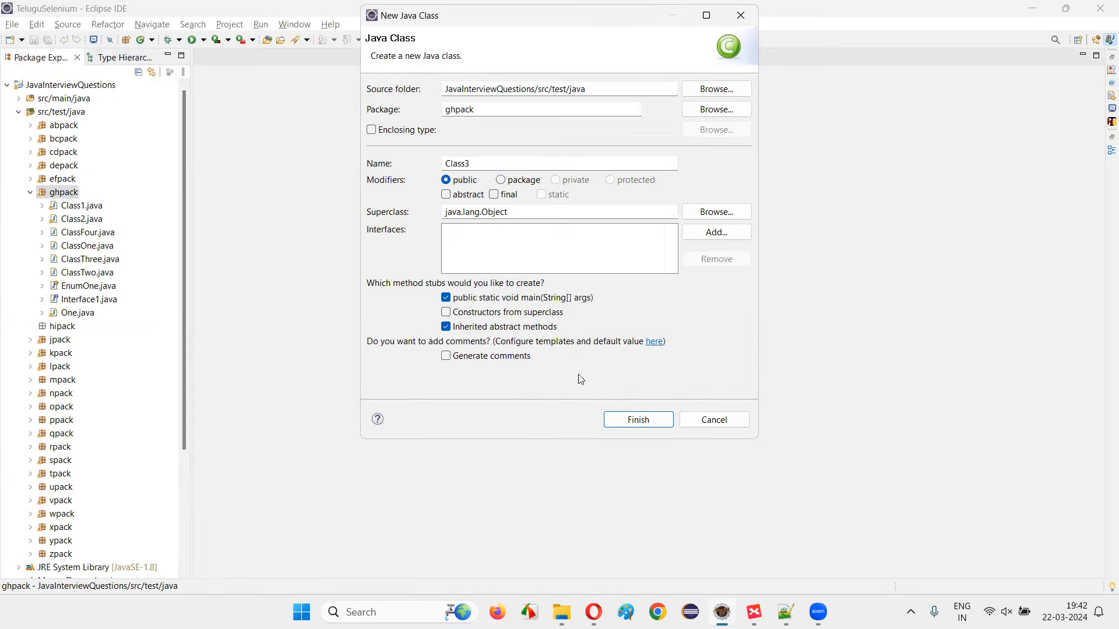
click(637, 419)
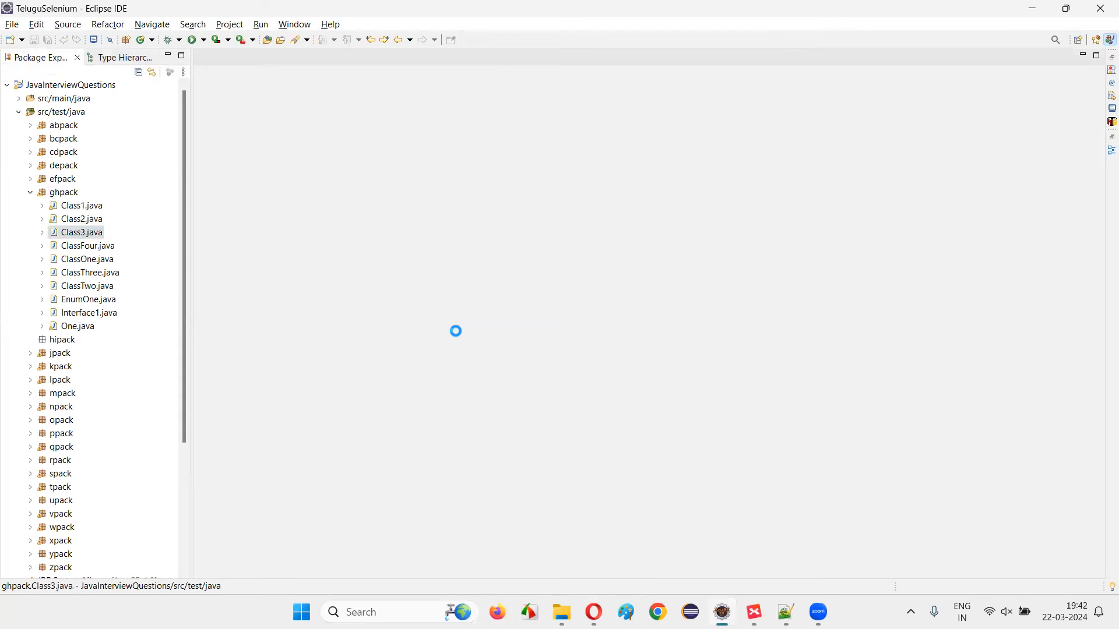
double_click(80, 232)
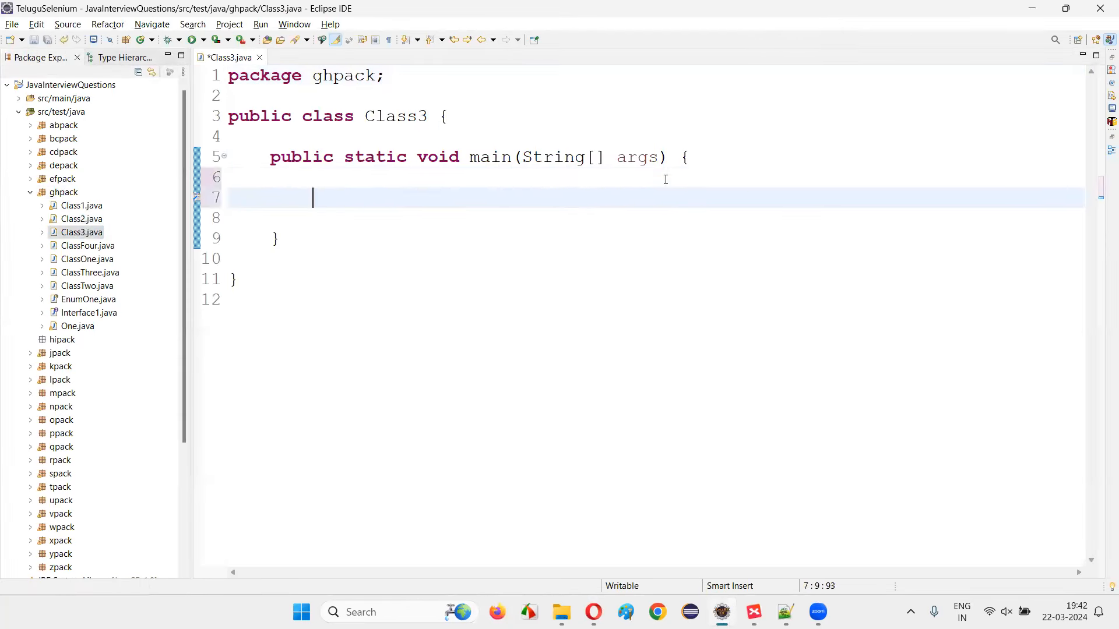
- Declare int a = 5 and int A = 10 inside Class3's main method
text(int a =)
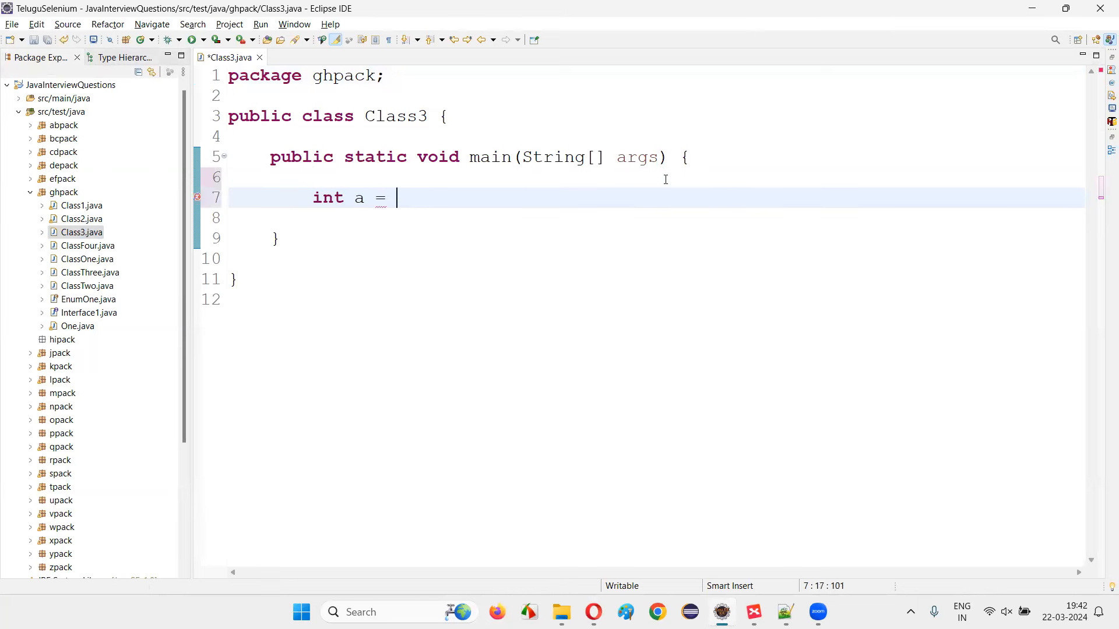
text(5)
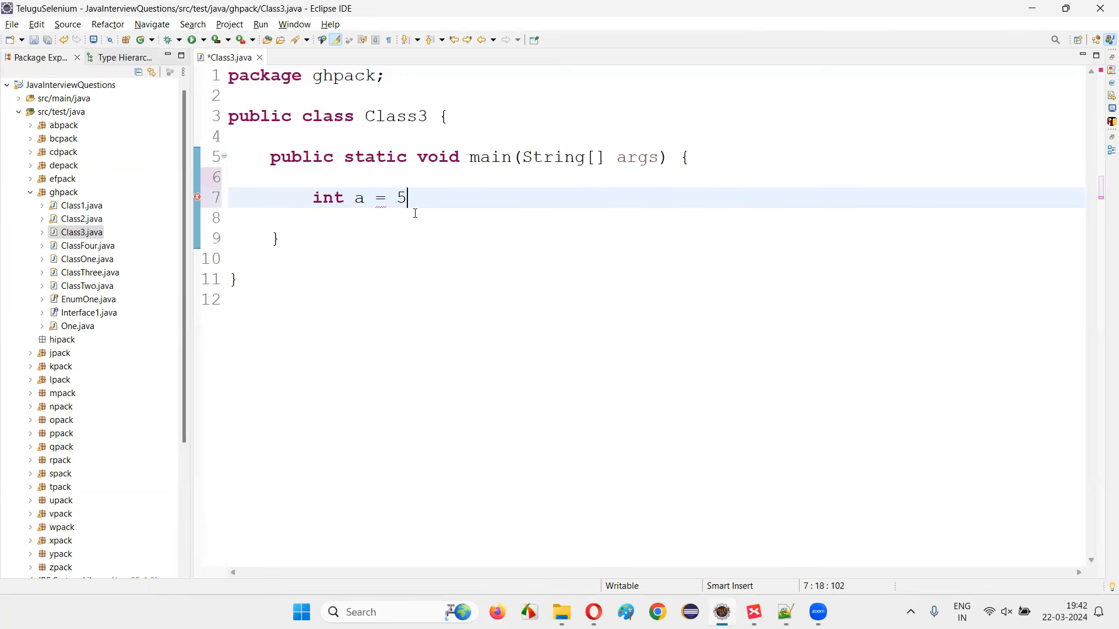
text(;)
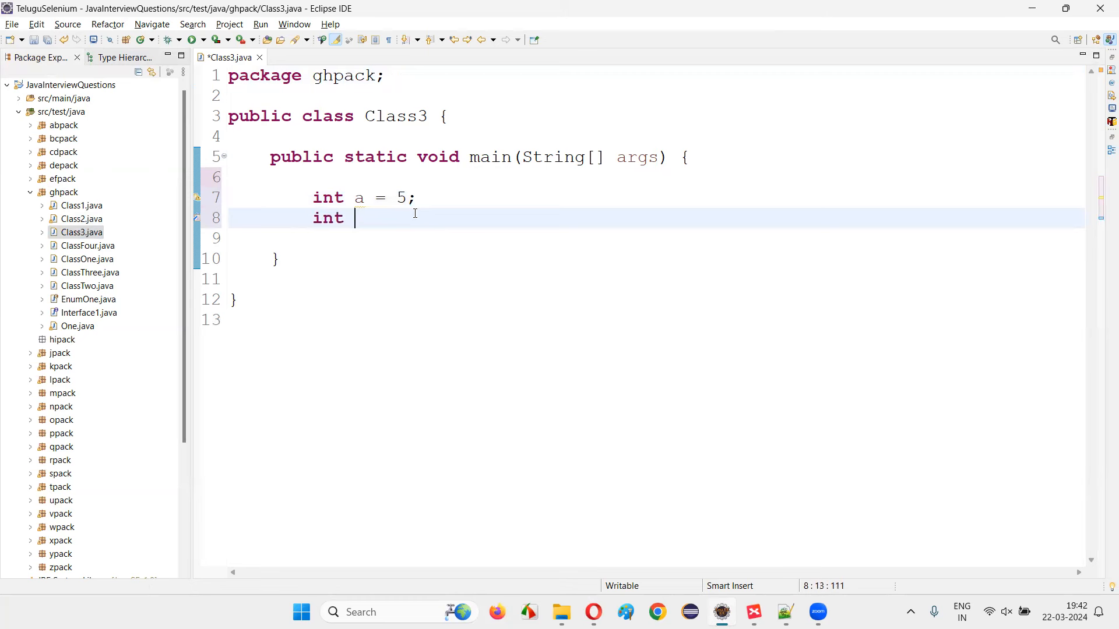
text(A =)
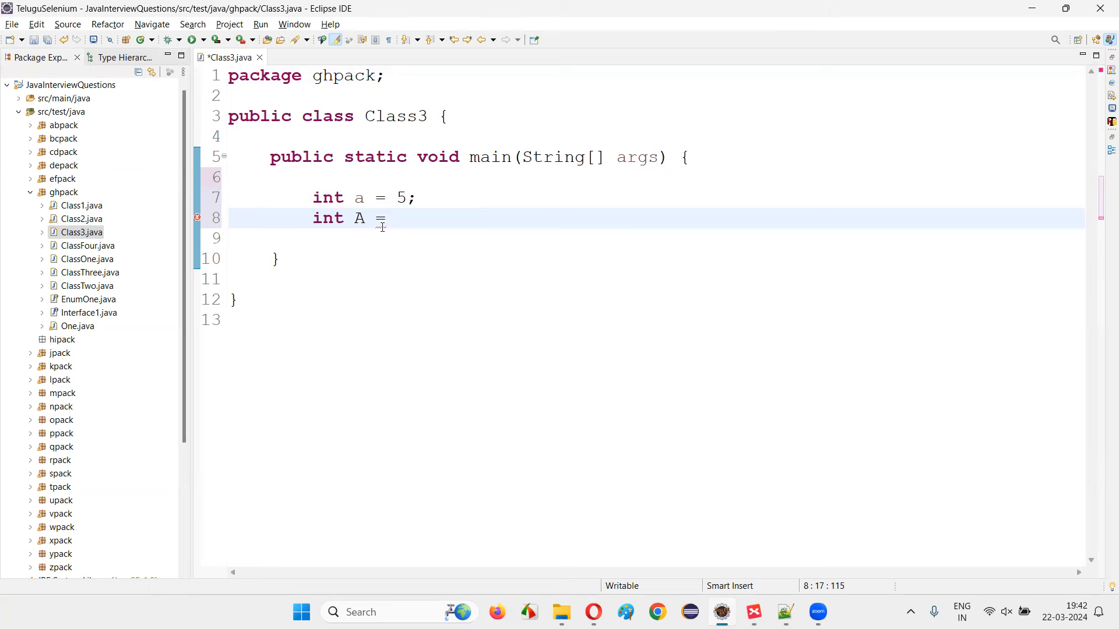
text(10;)
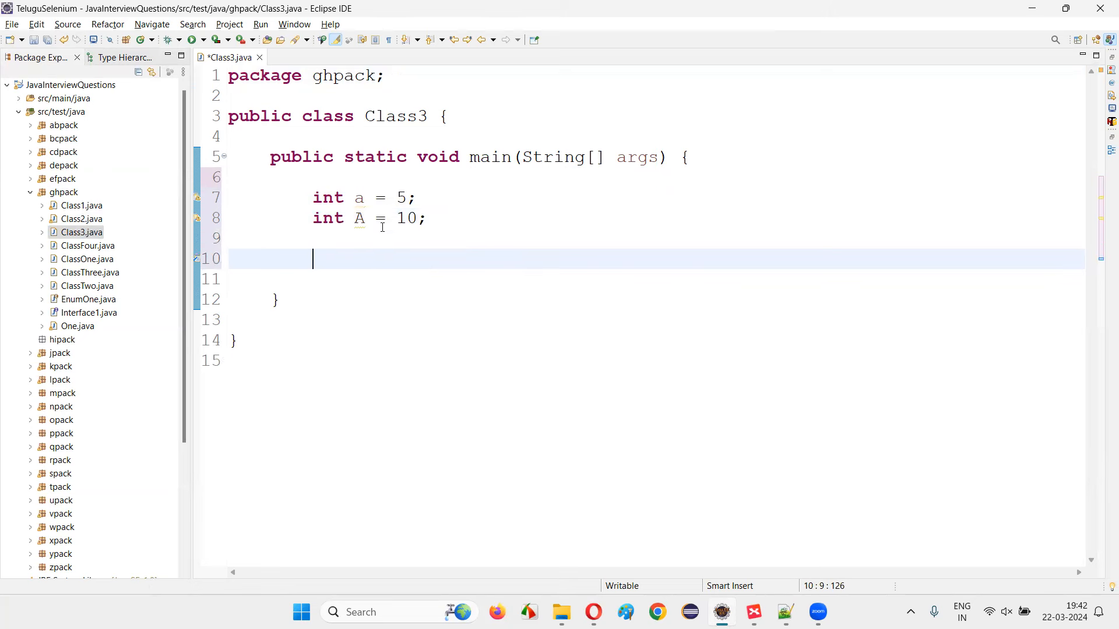
- Add System.out.println(A) to print the uppercase variable A
text(Sysou)
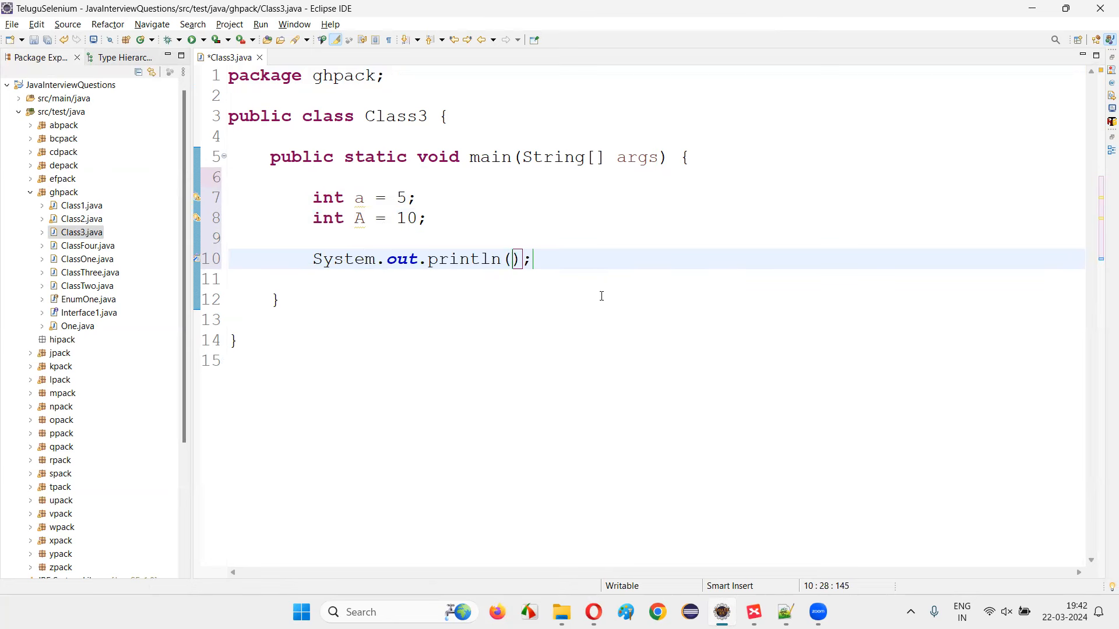
text(A)
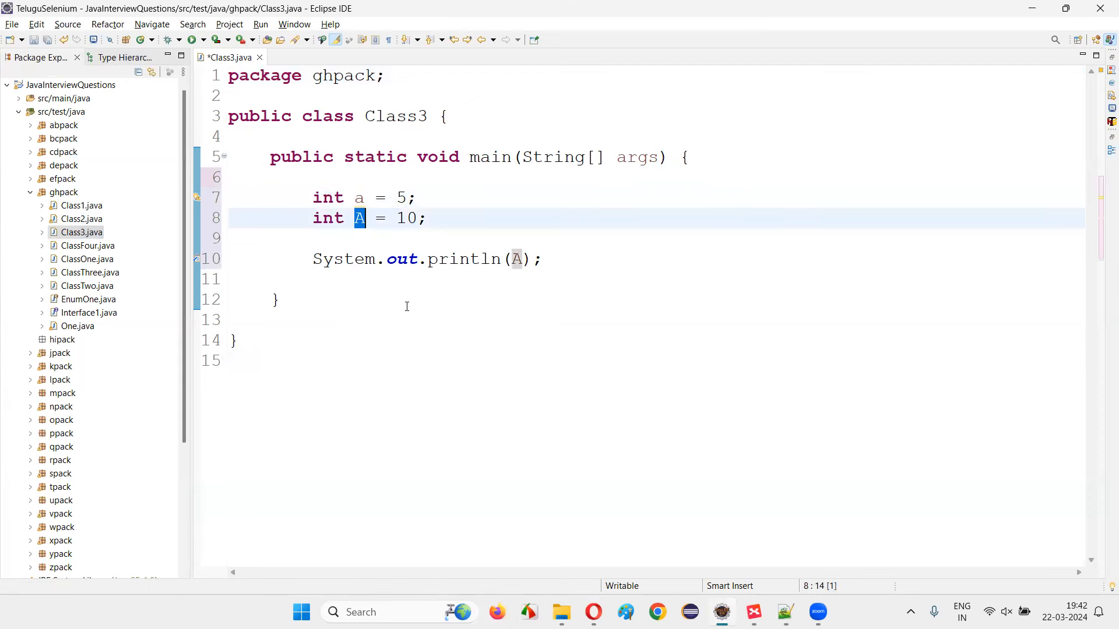
mouse_move(359, 218)
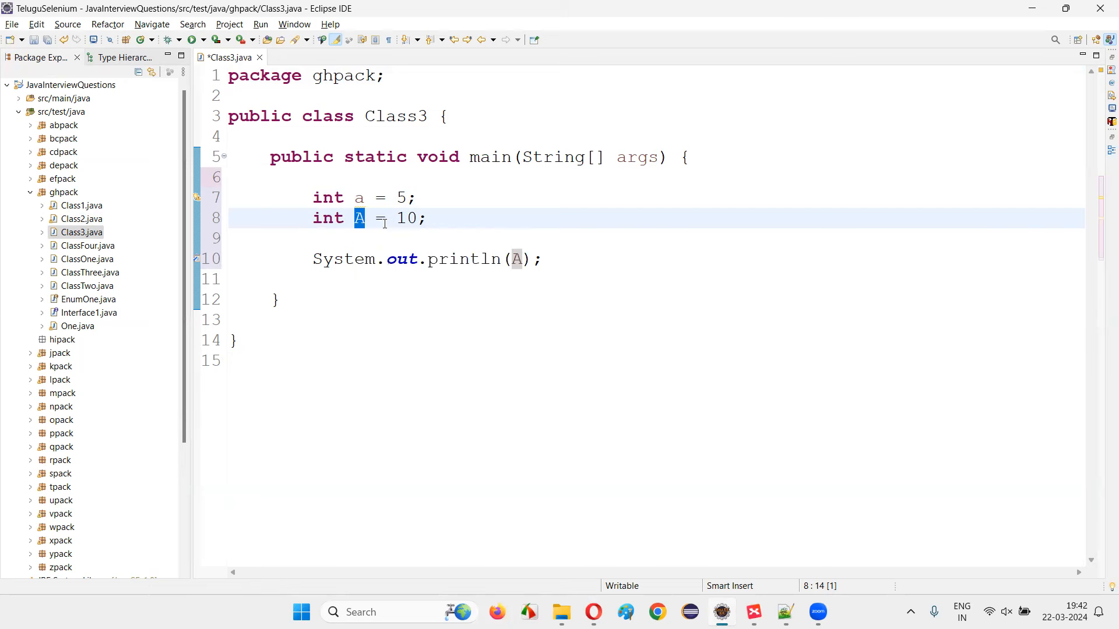
click(322, 278)
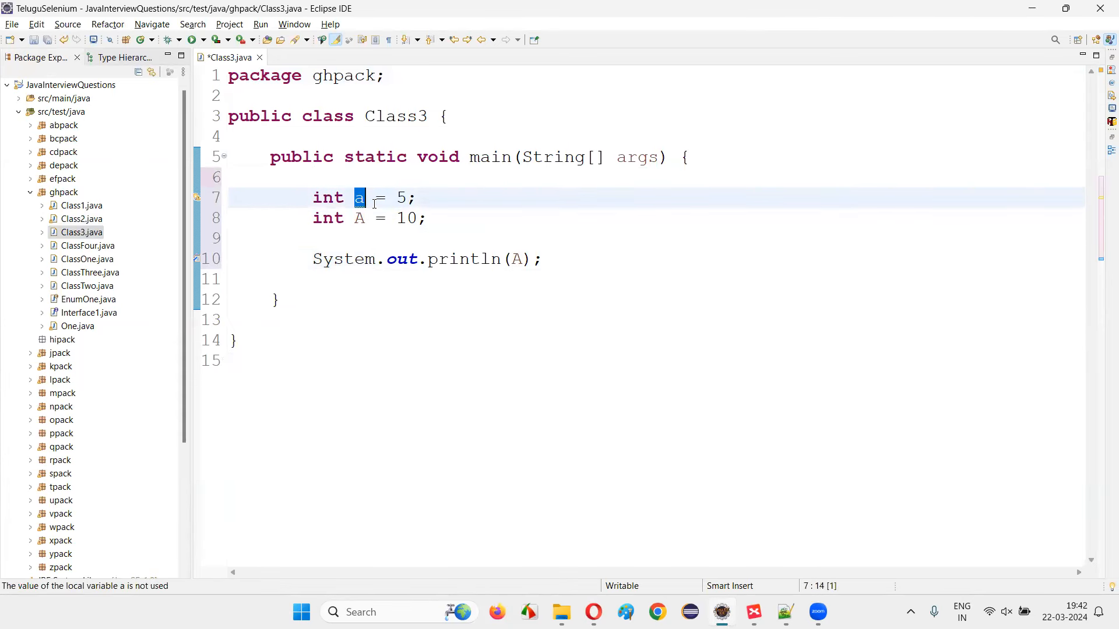
click(360, 218)
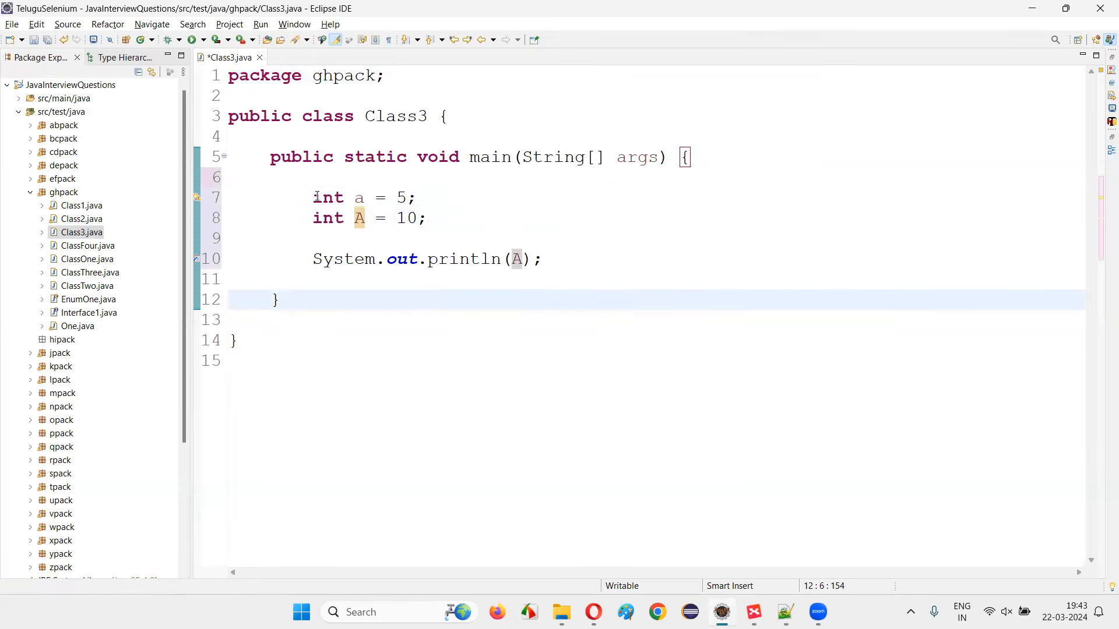
click(551, 259)
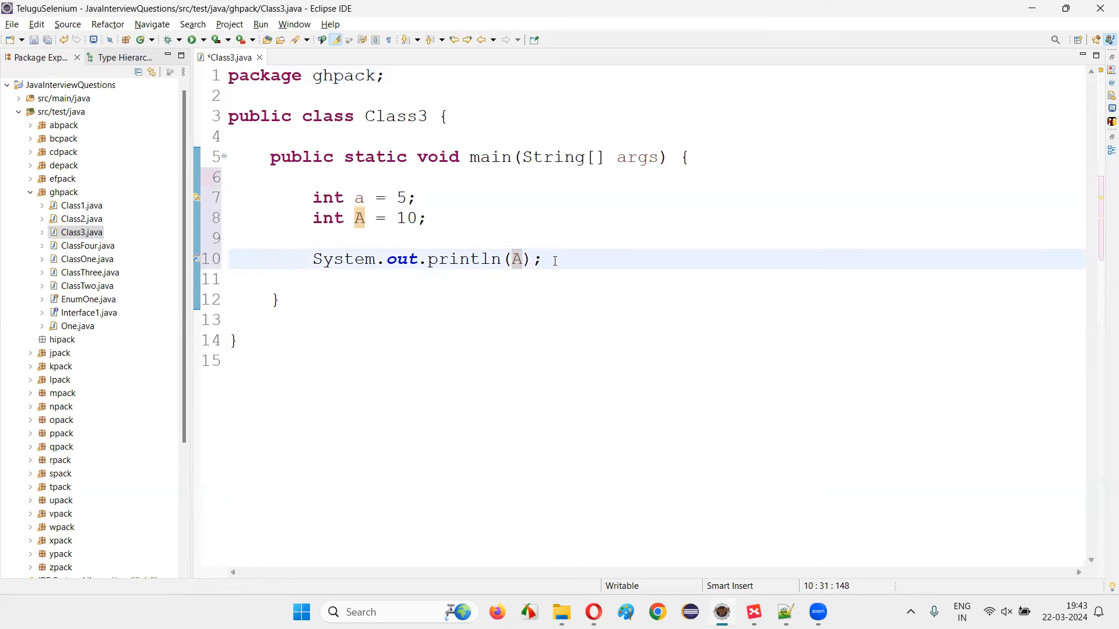
- Add System.out.println(a) with expected-output comments and run Class3, printing 10 then 5
text(S)
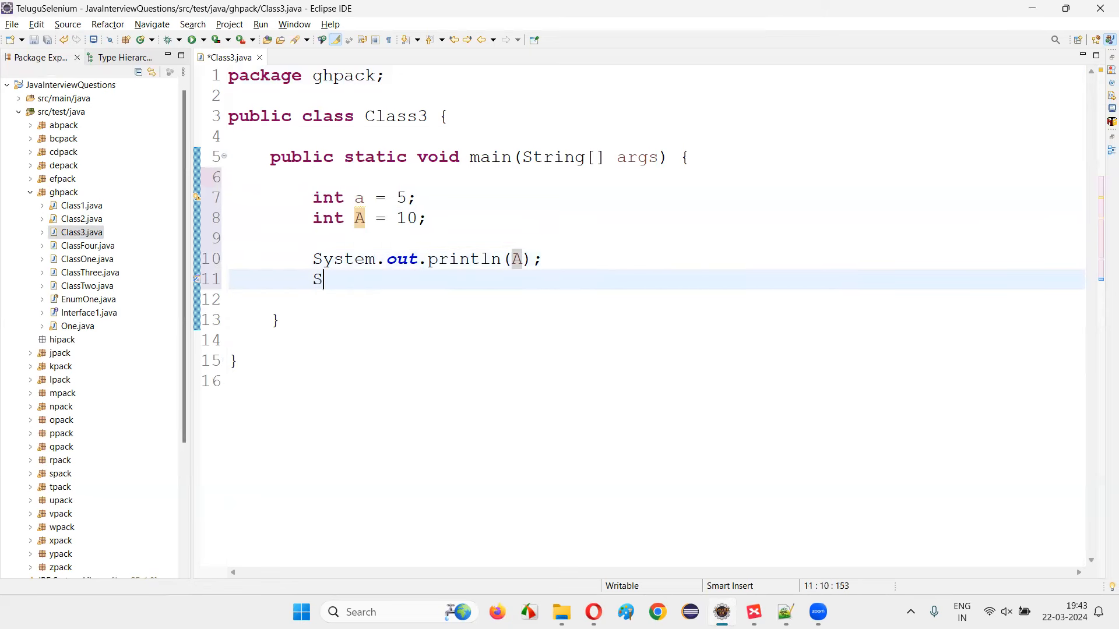
text(ystem.out.println(a);)
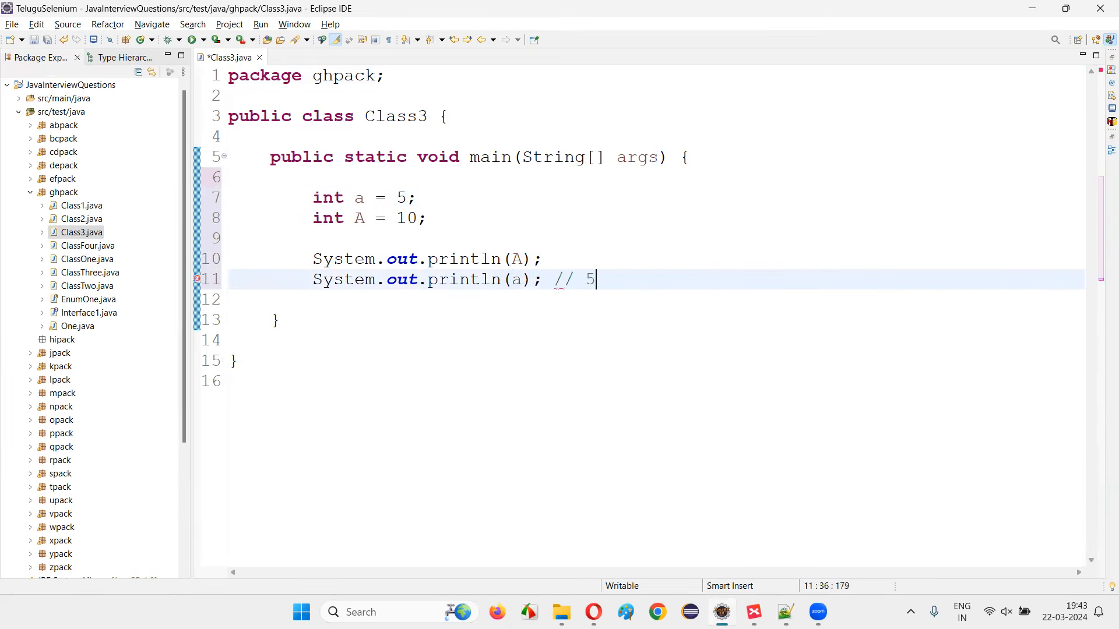
text(//)
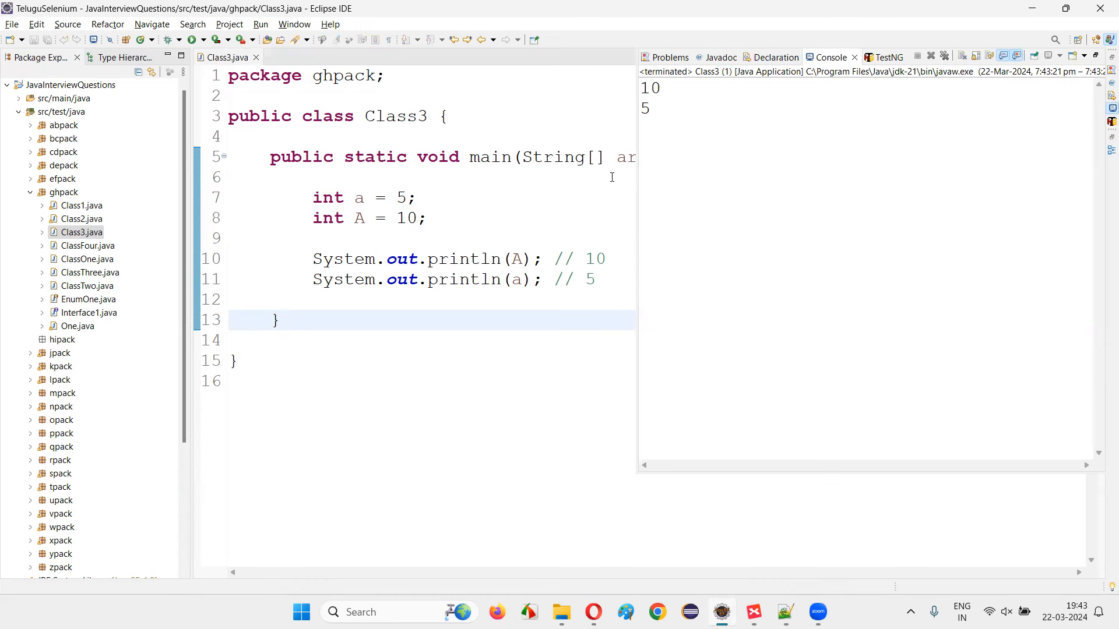
click(354, 198)
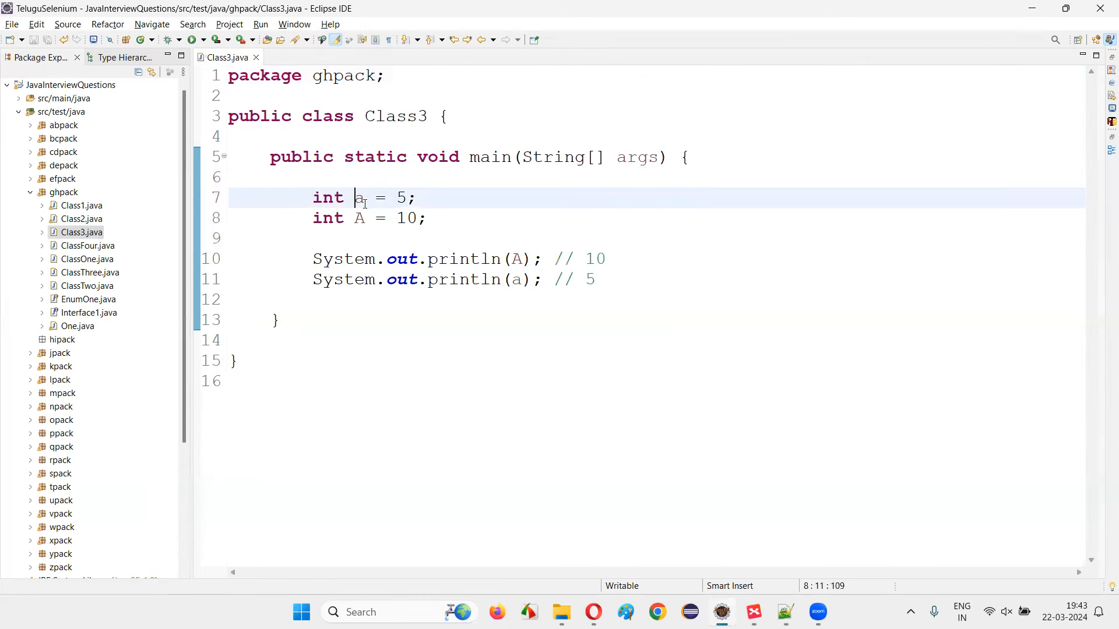
double_click(358, 199)
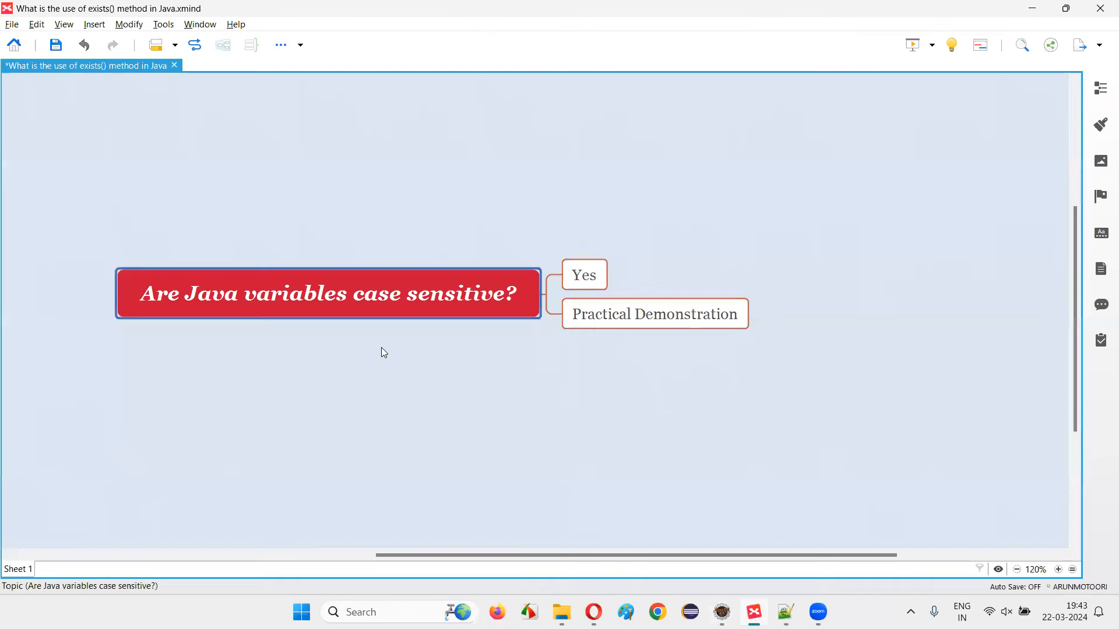
mouse_move(279, 331)
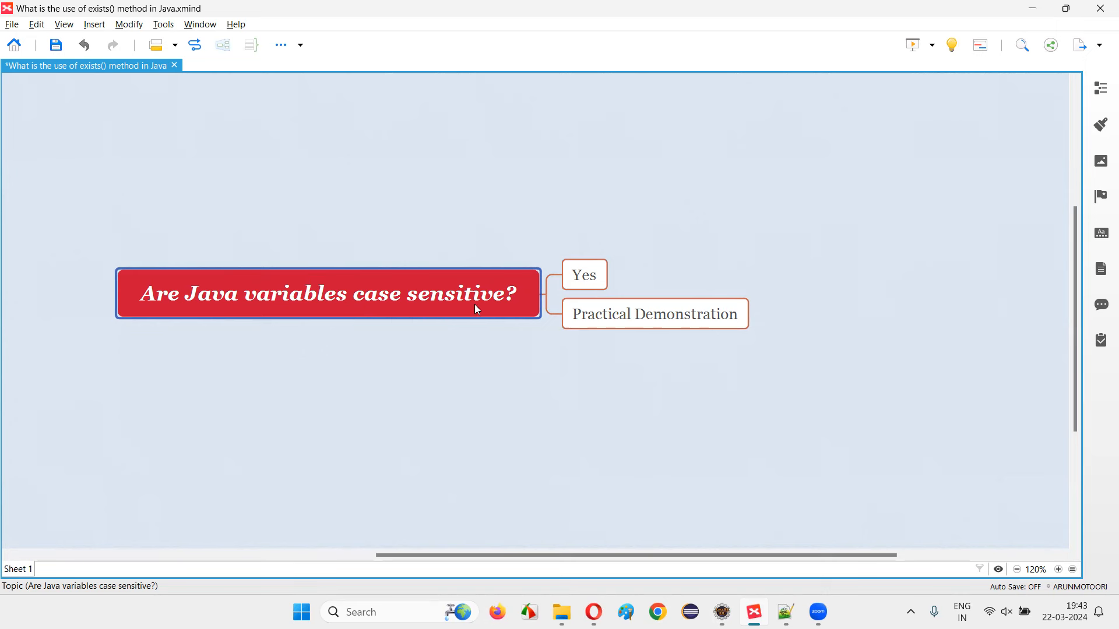
mouse_move(487, 318)
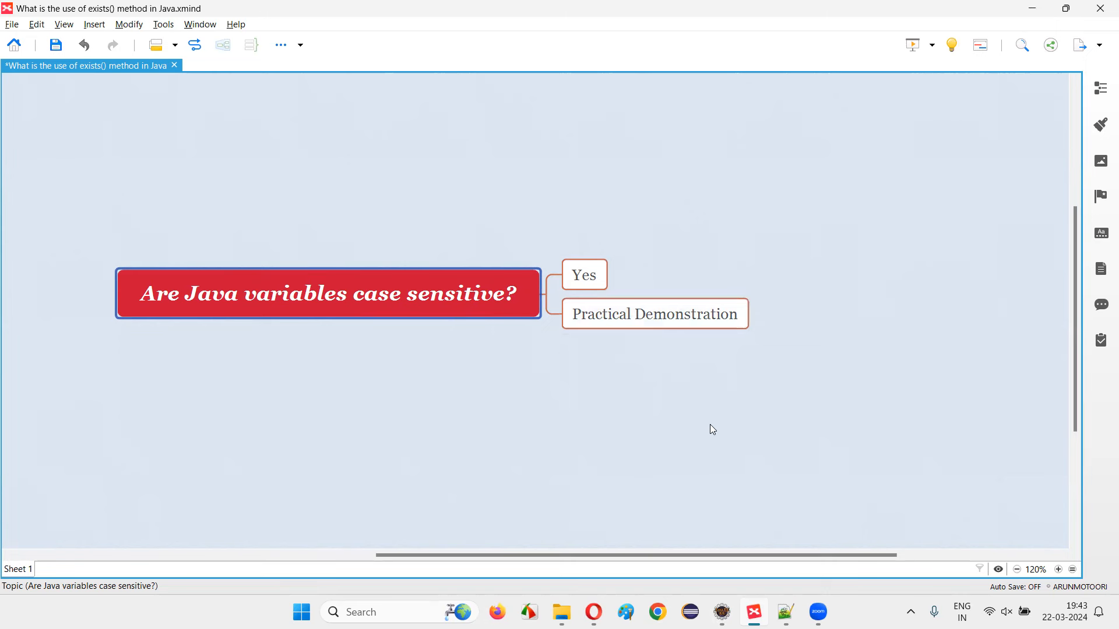
click(652, 313)
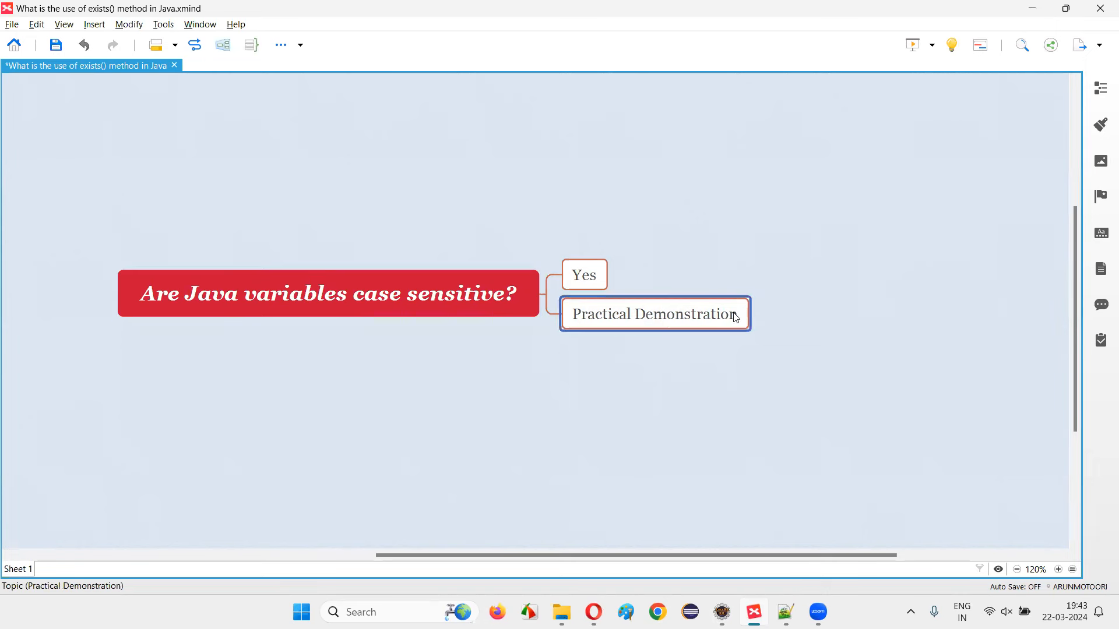
click(326, 293)
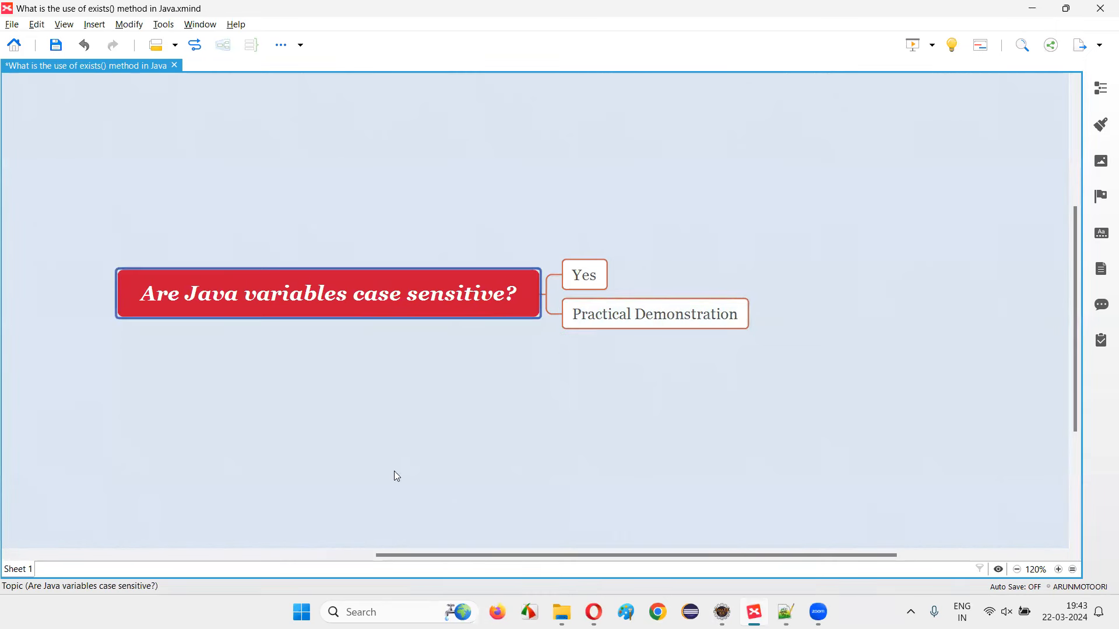
click(583, 275)
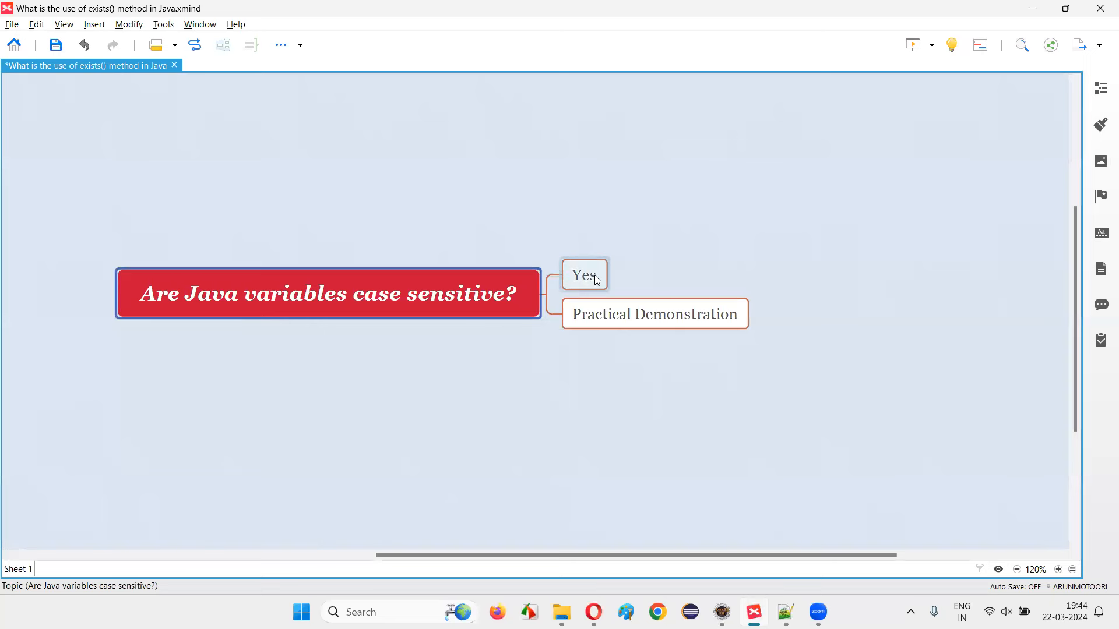